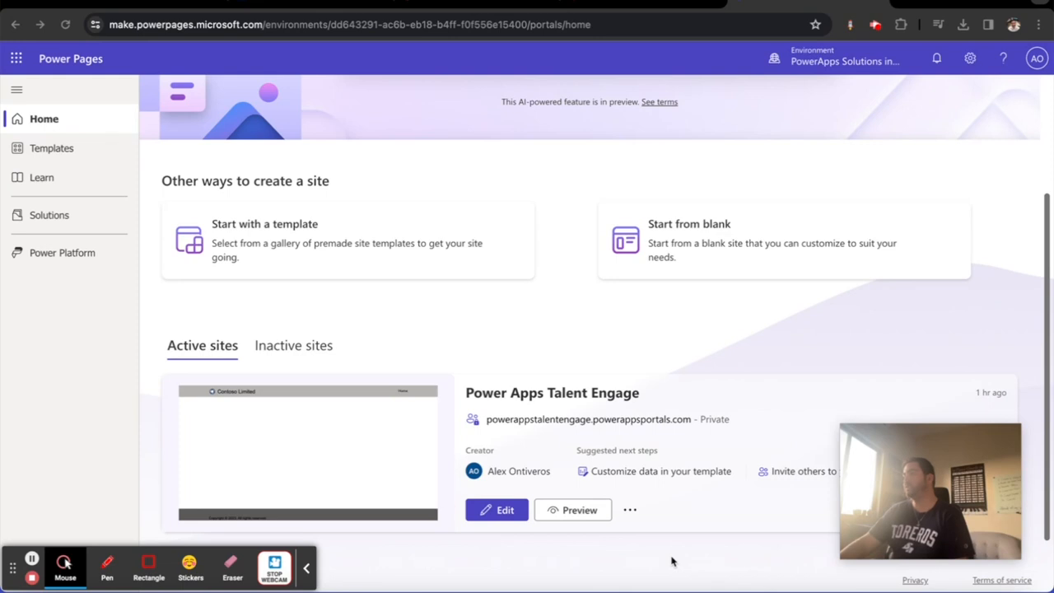
{"action": "mouse_move", "coordinate": [628, 403]}
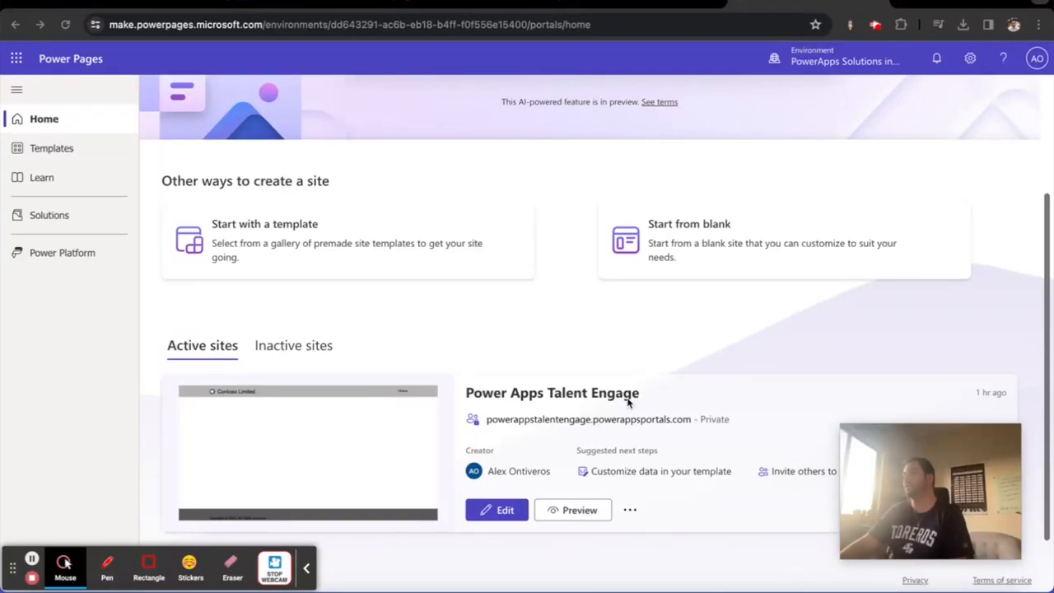
{"action": "mouse_move", "coordinate": [631, 546]}
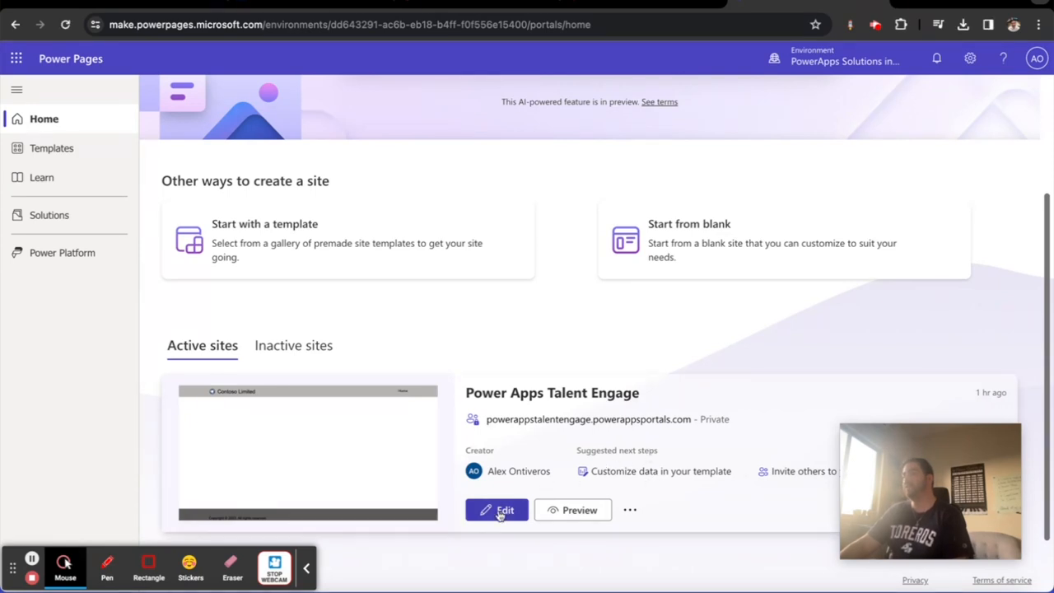
Step: Open the Power Apps Talent Engage site in the design studio via Edit
{"action": "left_click", "coordinate": [497, 510]}
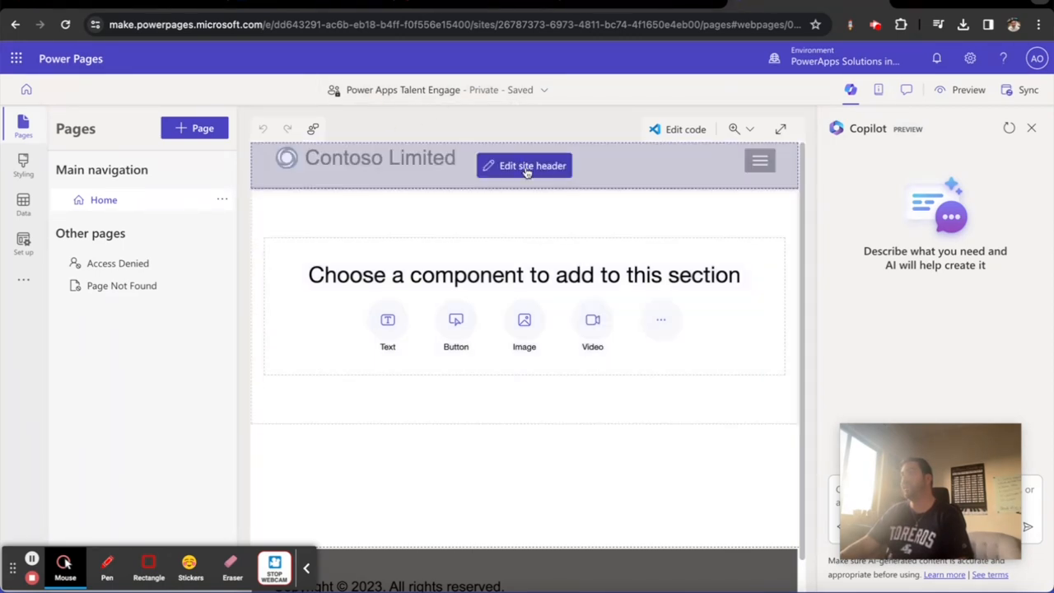
{"action": "mouse_move", "coordinate": [465, 173]}
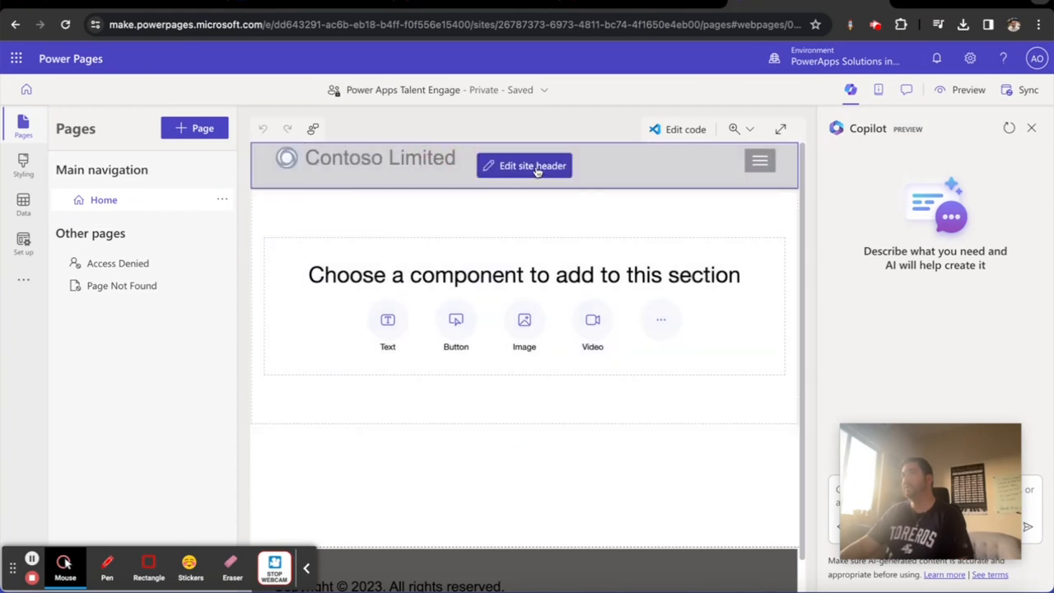
Step: Set the header Site title and logo Alt text to 'Power Apps Talent Engage'
{"action": "left_click", "coordinate": [524, 166]}
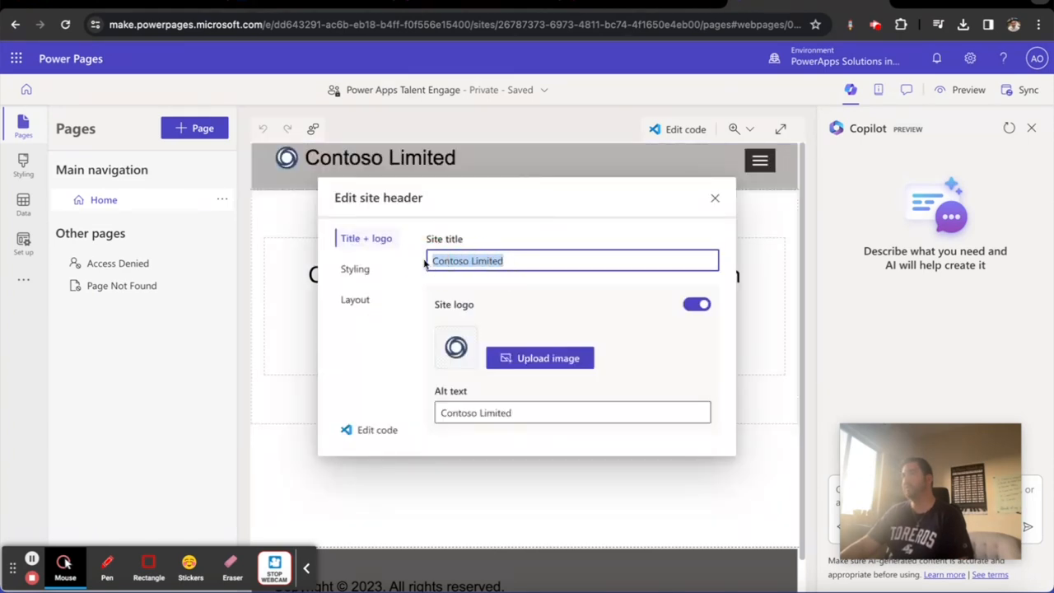
{"action": "type", "text": "PO"}
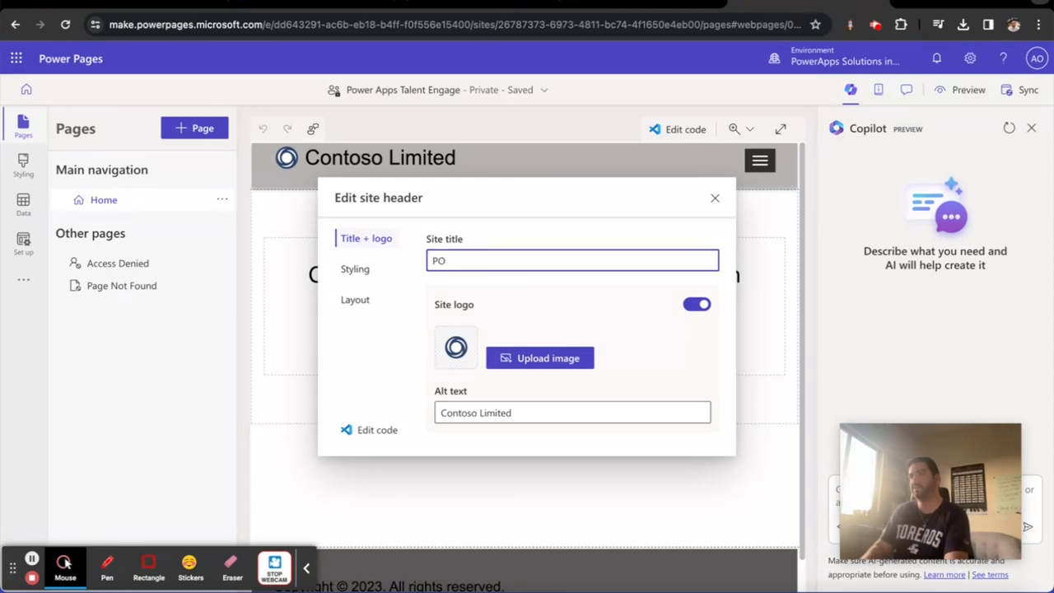
{"action": "type", "text": "Power Apps Tale"}
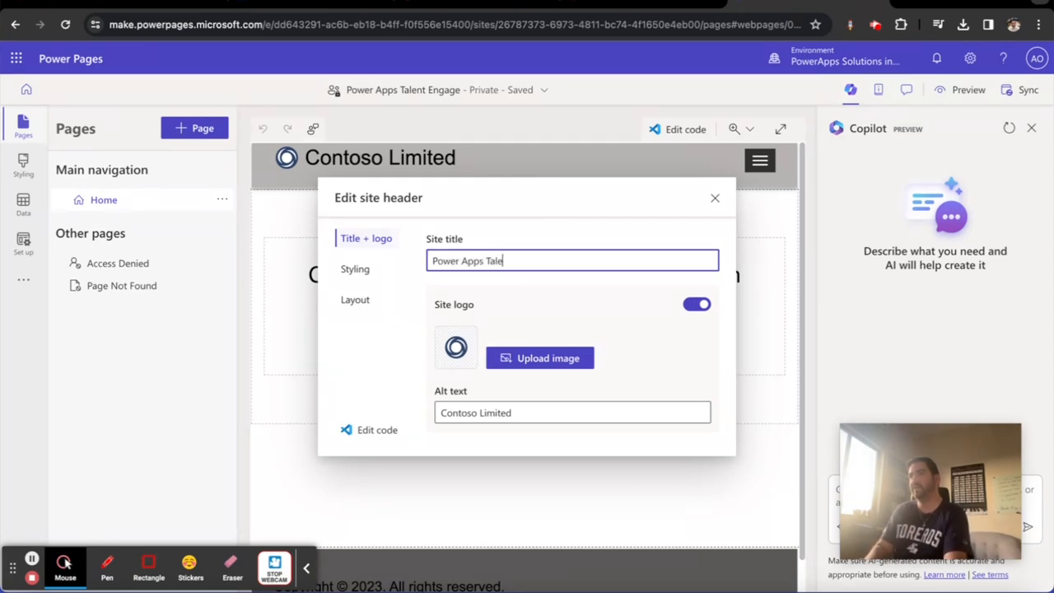
{"action": "type", "text": "nt Engage"}
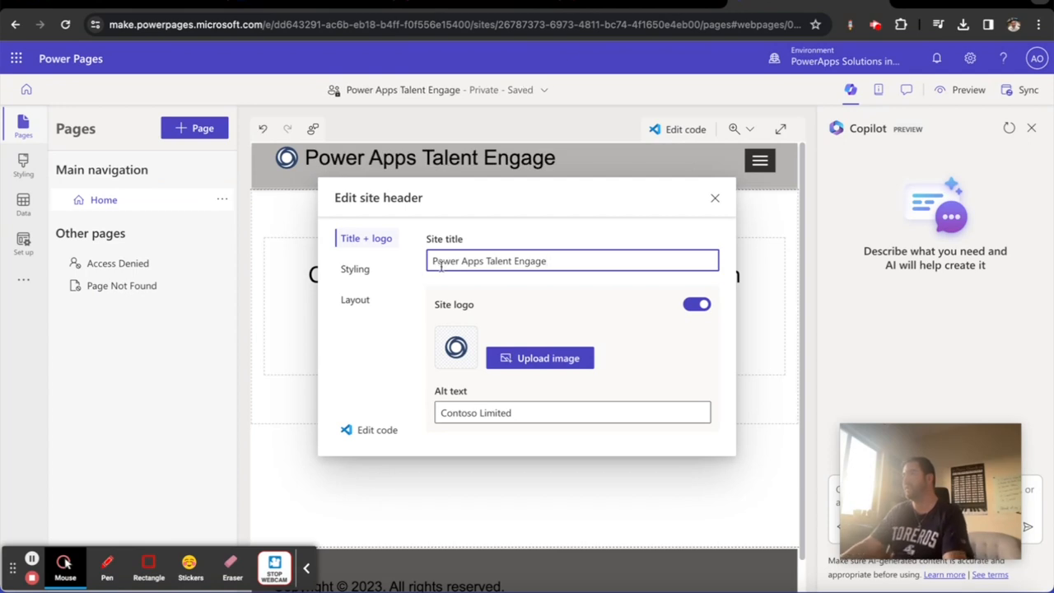
{"action": "double_click", "coordinate": [511, 260]}
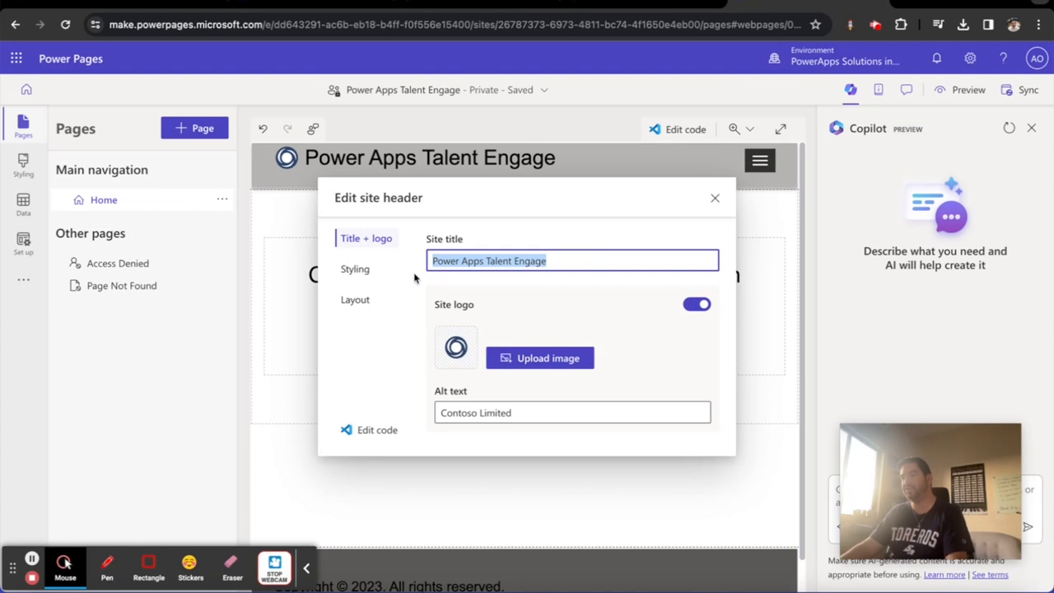
{"action": "type", "text": "Power Apps Talent Engage"}
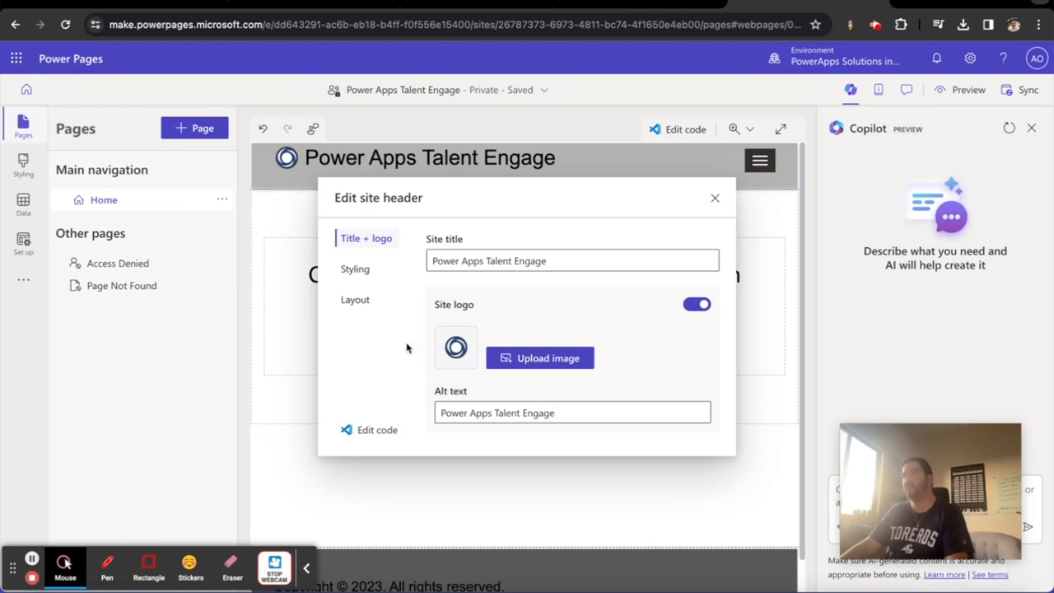
{"action": "mouse_move", "coordinate": [355, 269]}
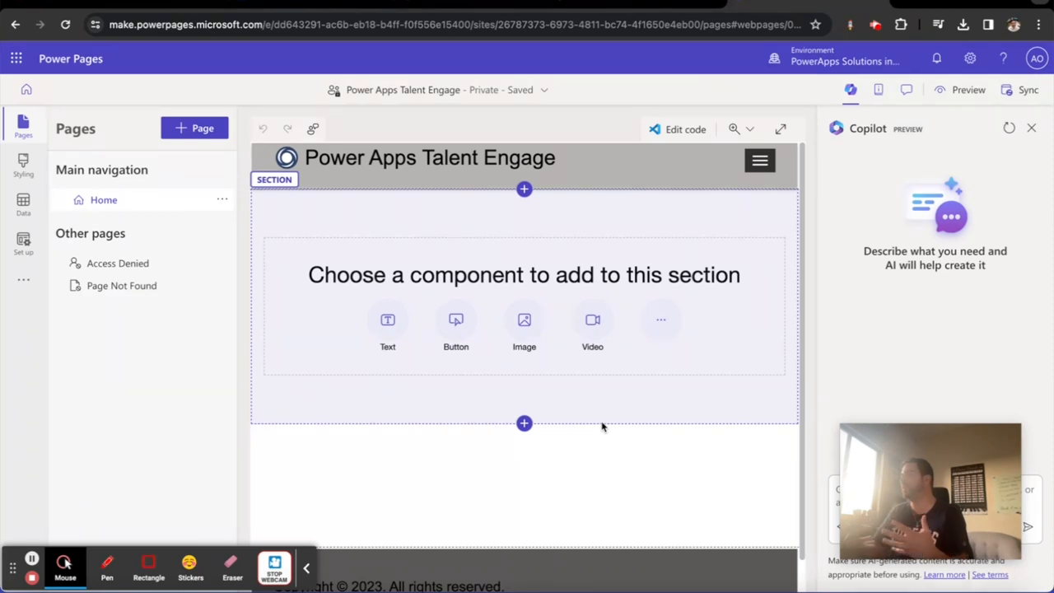
{"action": "mouse_move", "coordinate": [528, 407]}
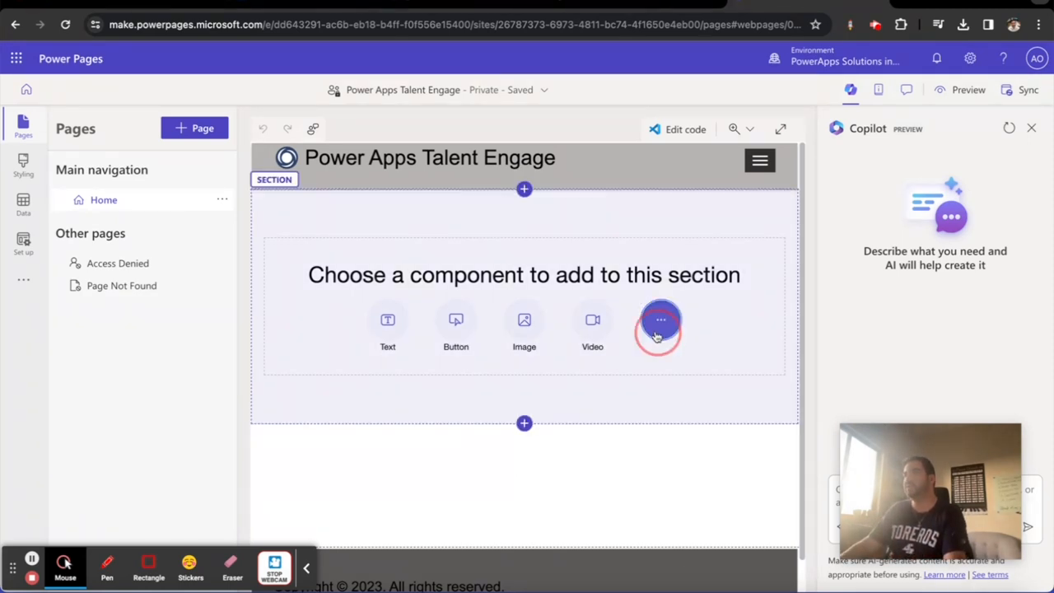
Step: Expand the empty Home section's component choices to reveal List and other data options
{"action": "left_click", "coordinate": [660, 320]}
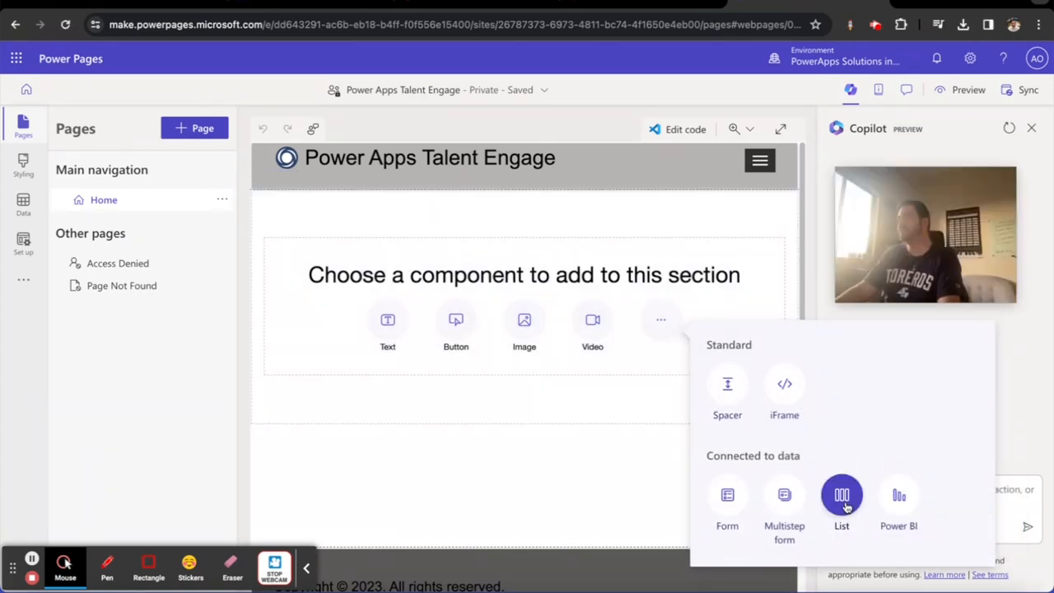
Step: Add a list from the Job table's Active Jobs view named 'Open Job Postings'
{"action": "left_click", "coordinate": [842, 495]}
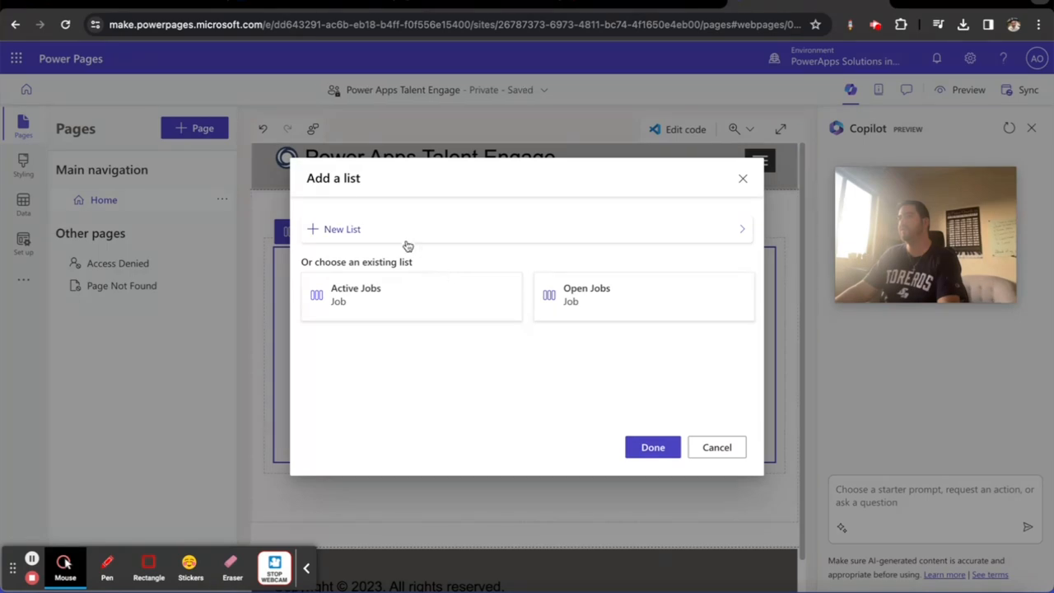
{"action": "left_click", "coordinate": [341, 229]}
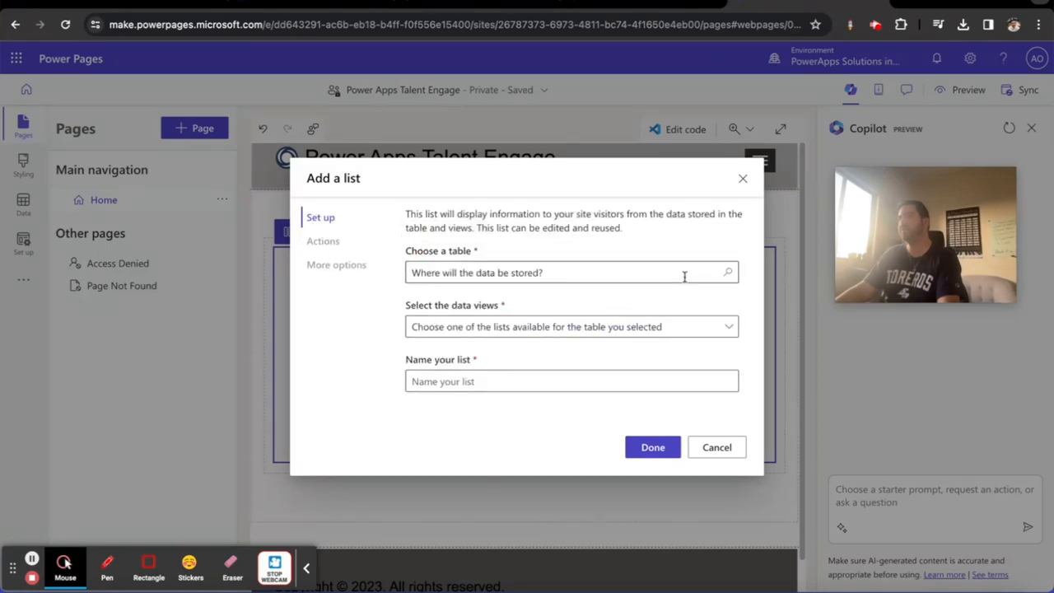
{"action": "type", "text": "job"}
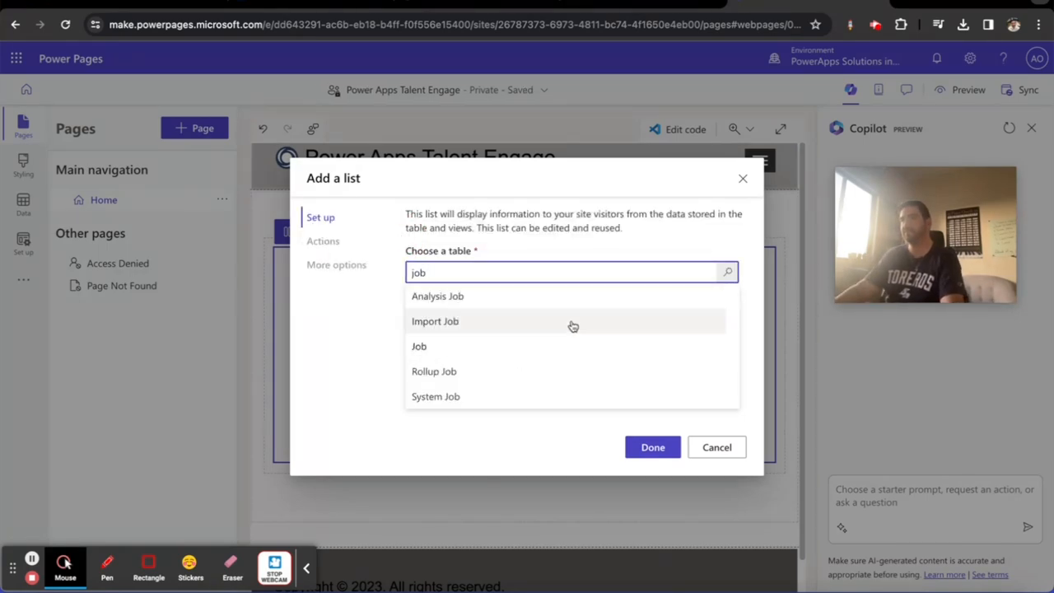
{"action": "left_click", "coordinate": [418, 346]}
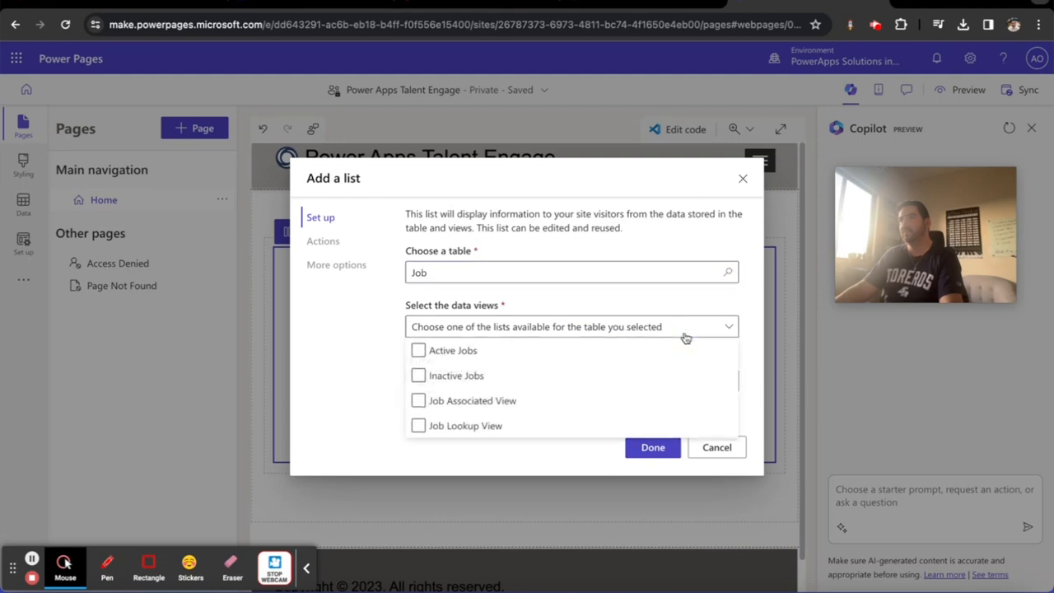
{"action": "left_click", "coordinate": [418, 350]}
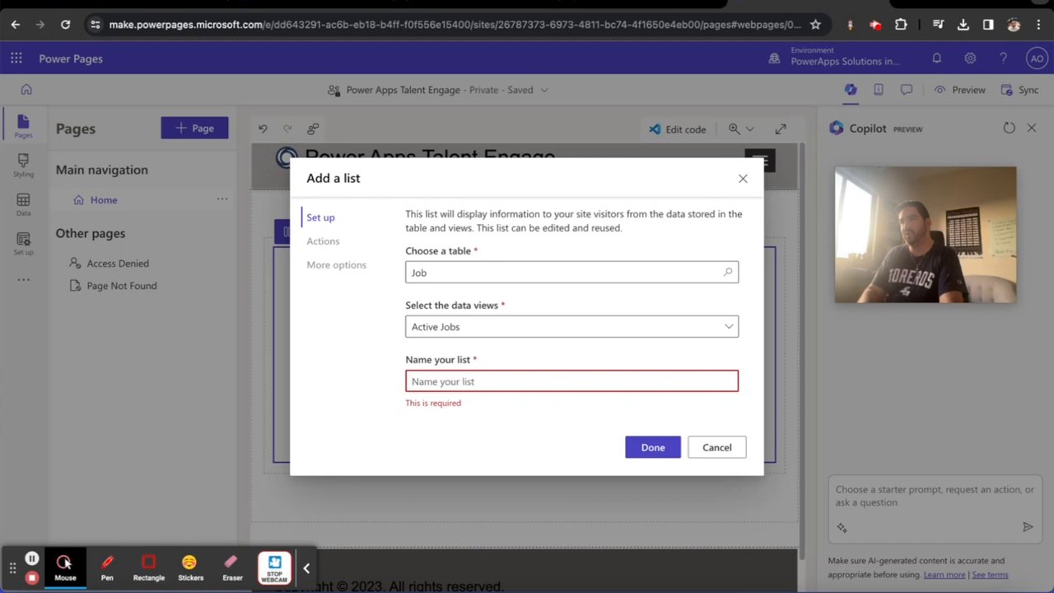
{"action": "type", "text": "Open Job Postings"}
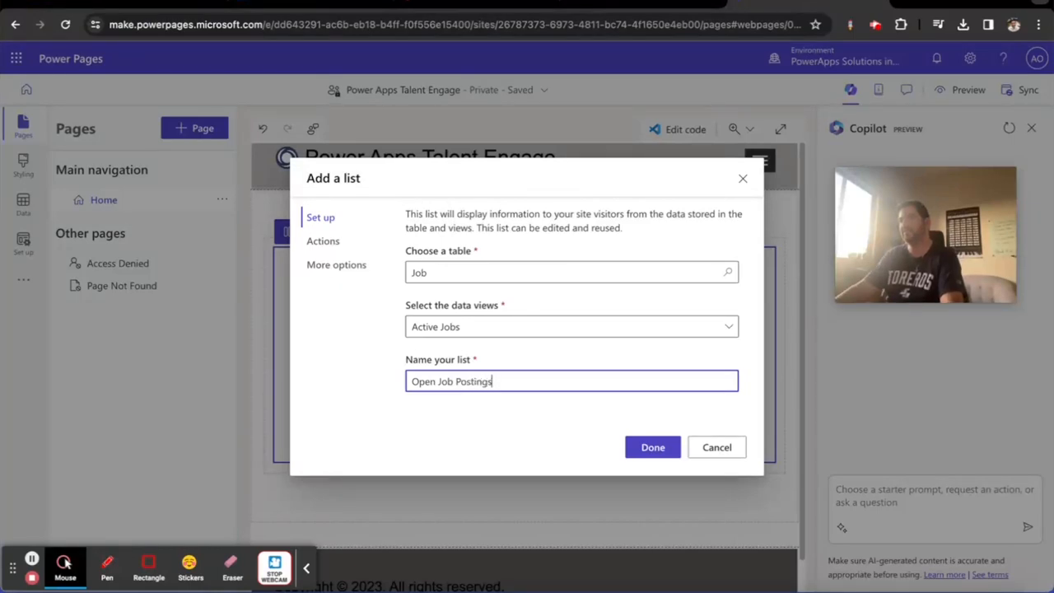
{"action": "mouse_move", "coordinate": [619, 451]}
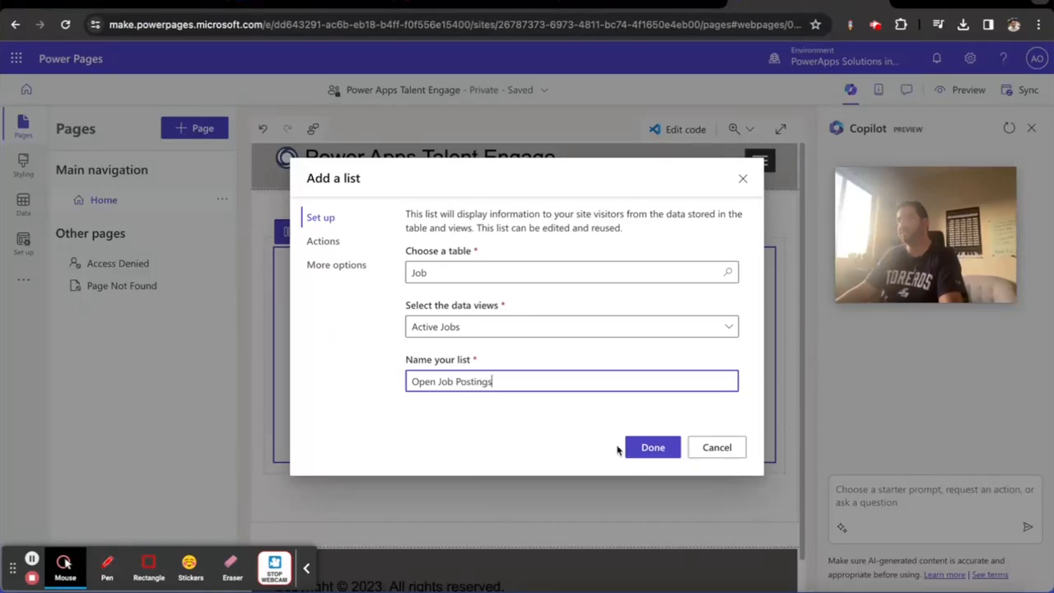
{"action": "left_click", "coordinate": [652, 447]}
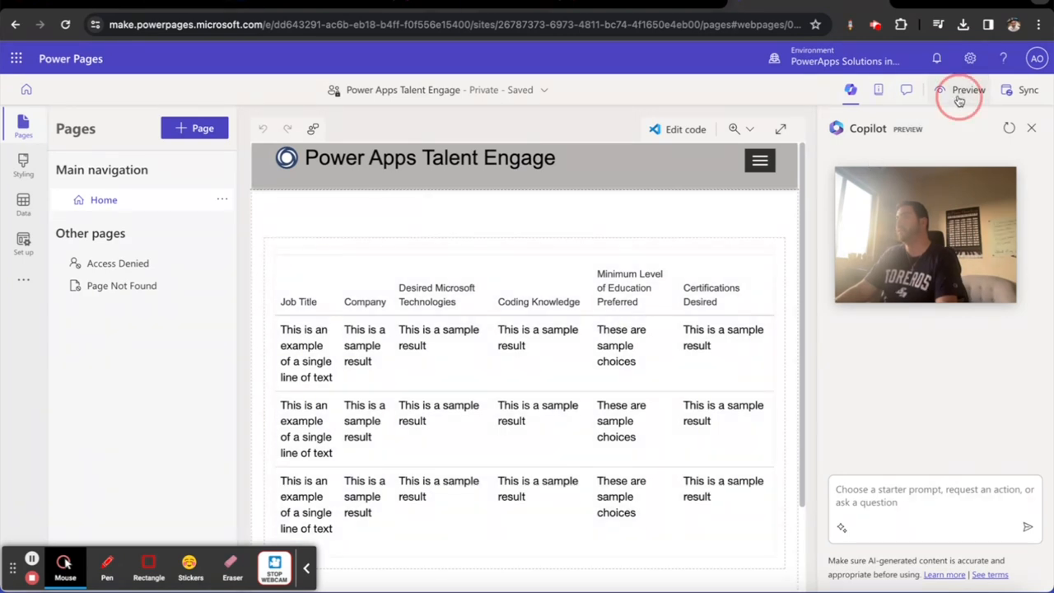
Step: Preview the site in Chrome and scroll the job postings list to its page numbers
{"action": "left_click", "coordinate": [968, 90]}
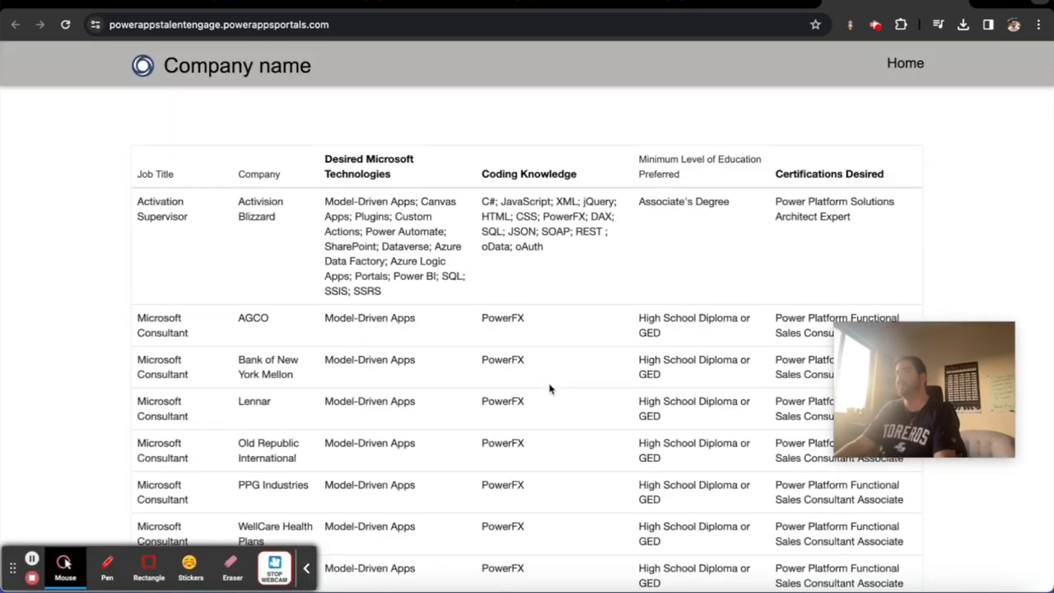
{"action": "mouse_move", "coordinate": [638, 249]}
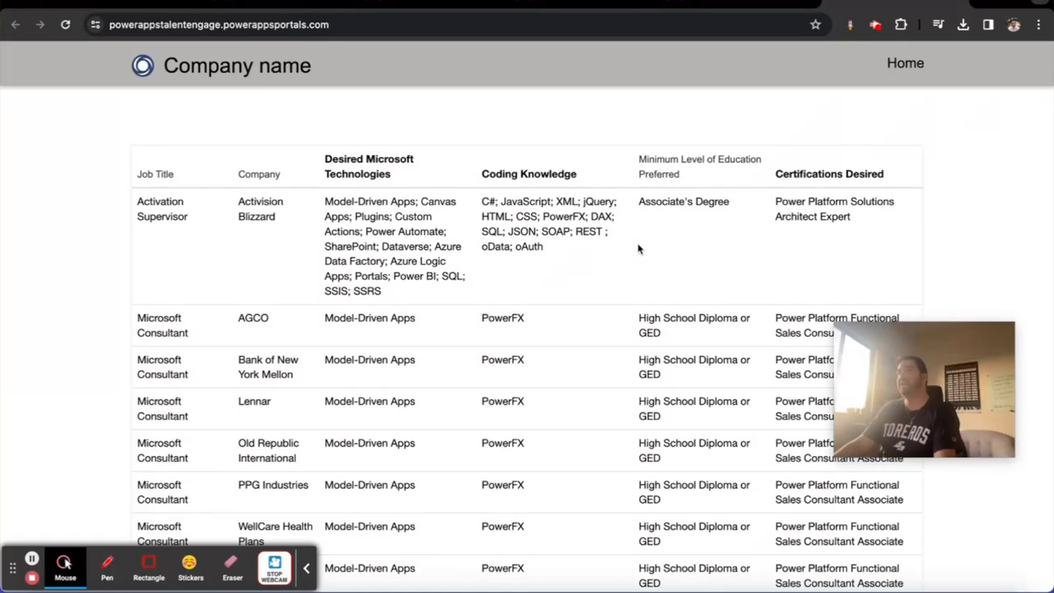
{"action": "scroll", "scroll_direction": "down", "scroll_amount": 3}
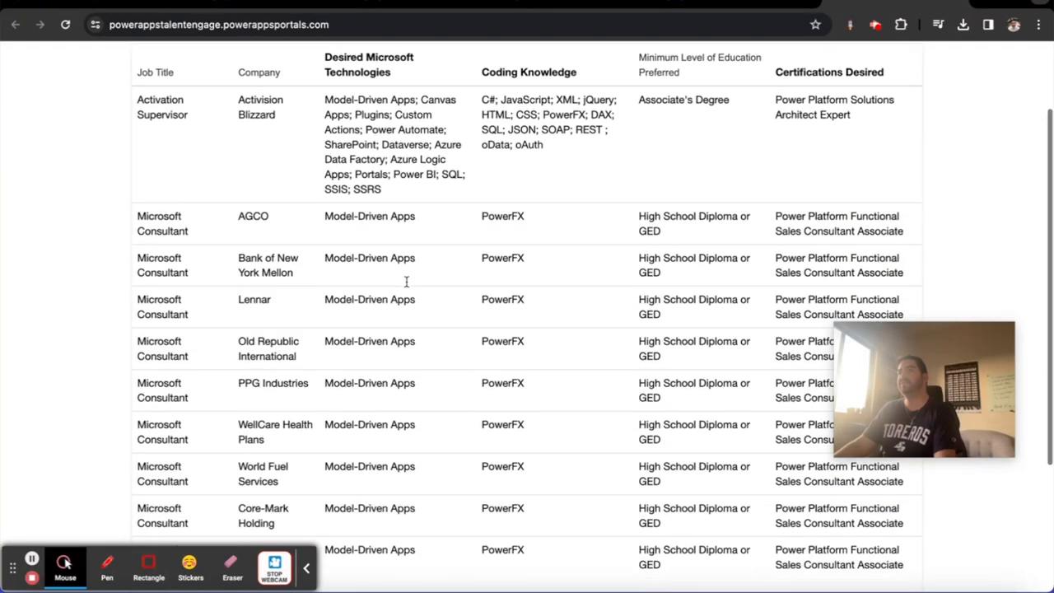
{"action": "scroll", "scroll_direction": "down", "scroll_amount": 3}
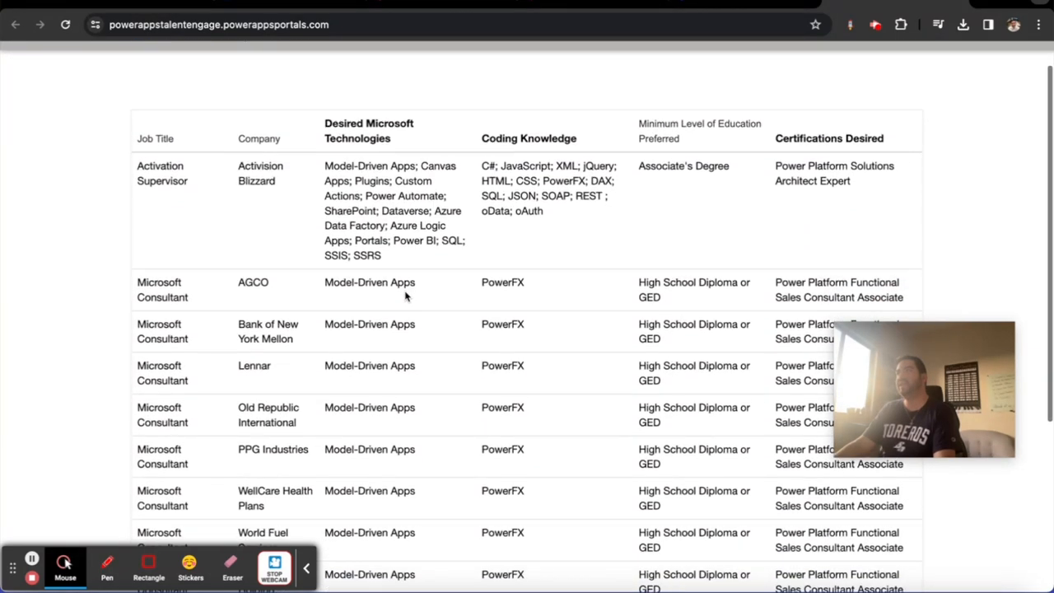
{"action": "scroll", "scroll_direction": "down", "scroll_amount": 3}
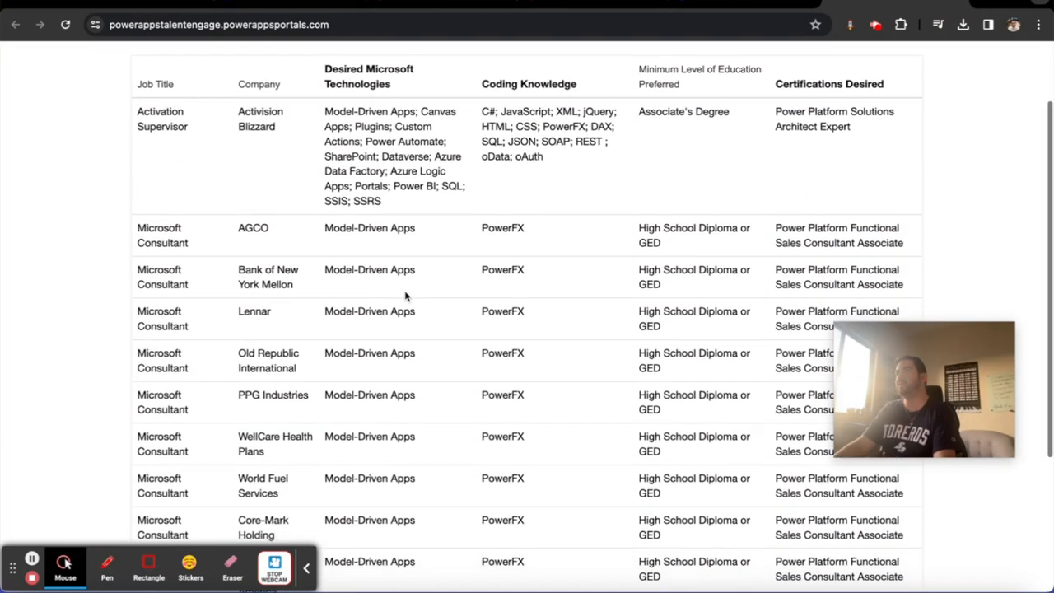
{"action": "scroll", "scroll_direction": "down", "scroll_amount": 3}
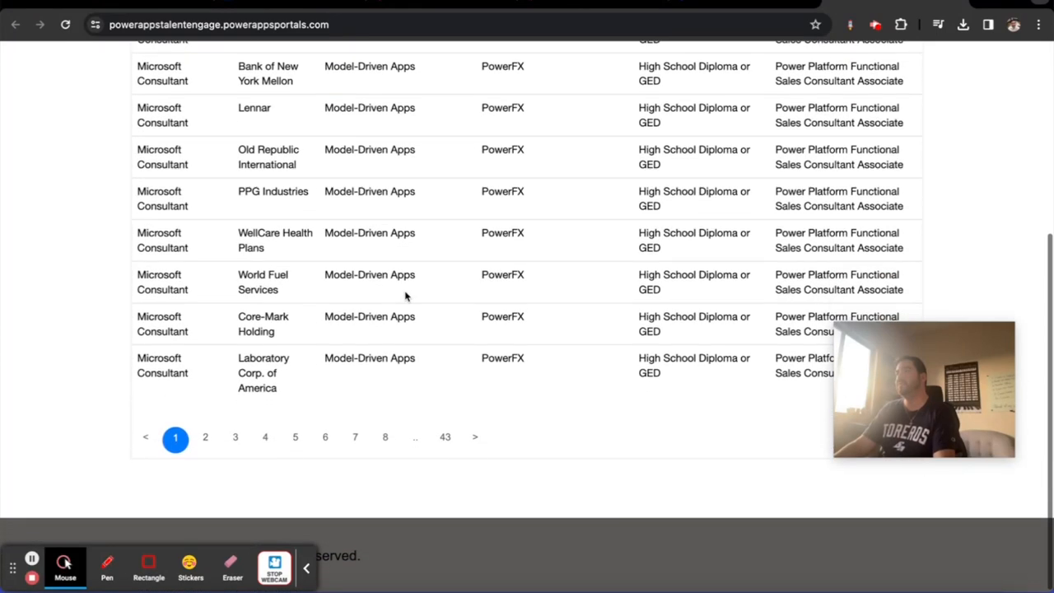
{"action": "scroll", "scroll_direction": "up", "scroll_amount": 3}
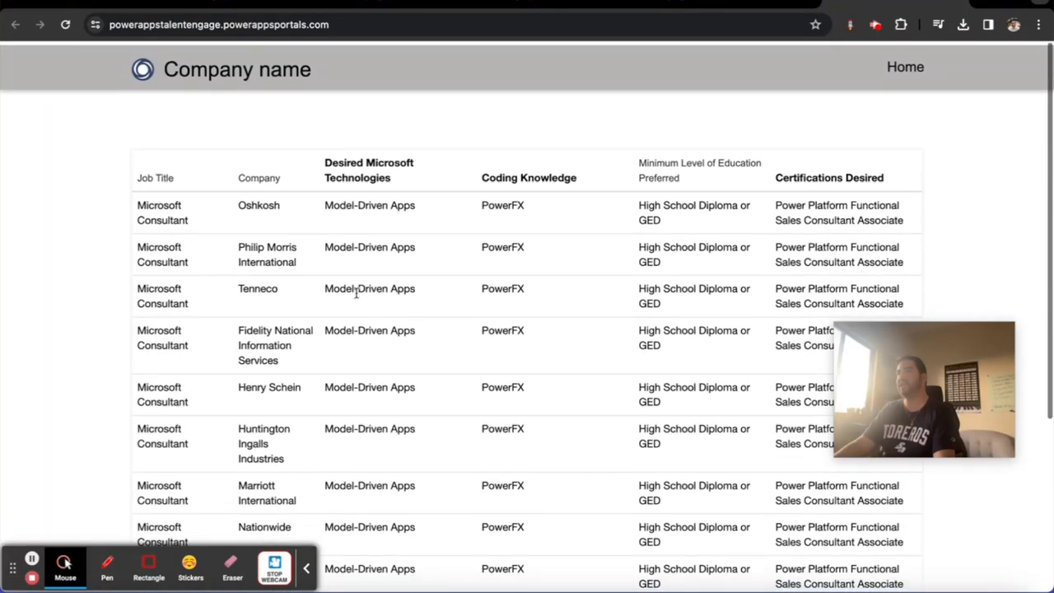
Step: Sort the live job postings ascending by Company, starting with Abbott Laboratories
{"action": "left_click", "coordinate": [259, 174]}
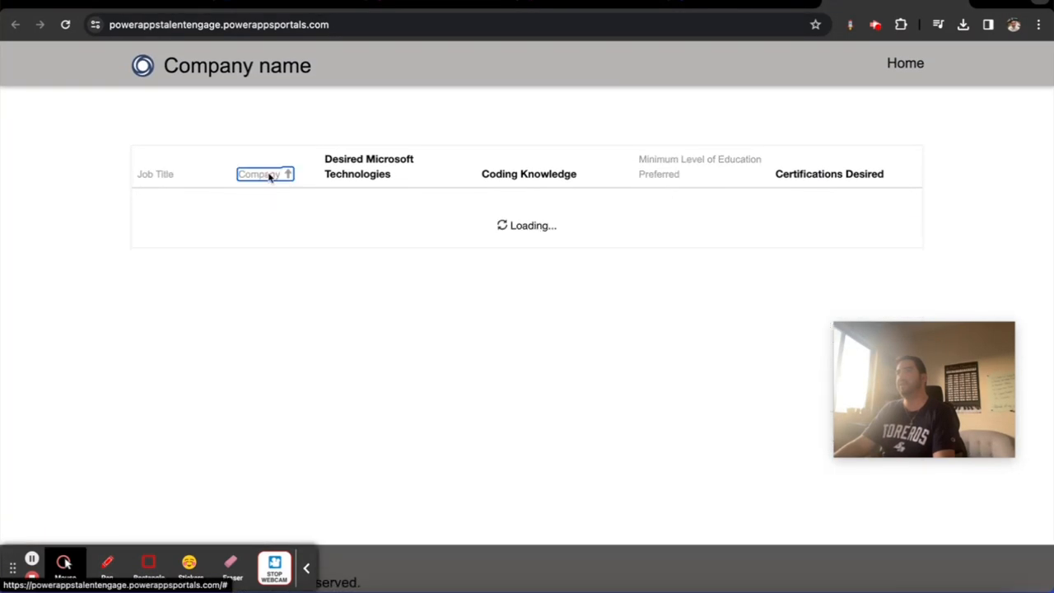
{"action": "left_click", "coordinate": [265, 174]}
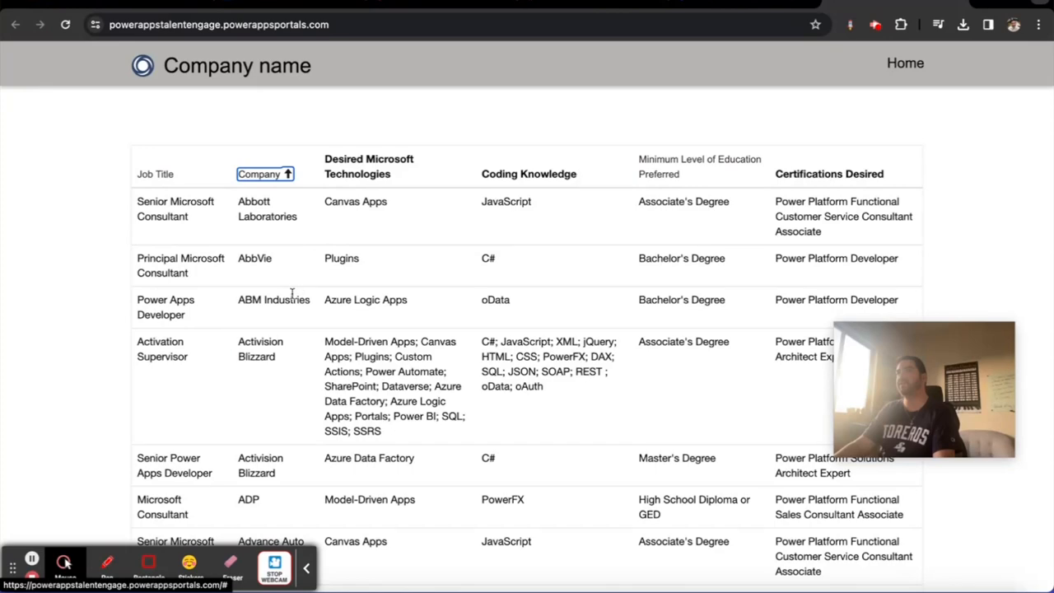
{"action": "scroll", "scroll_direction": "down", "scroll_amount": 3}
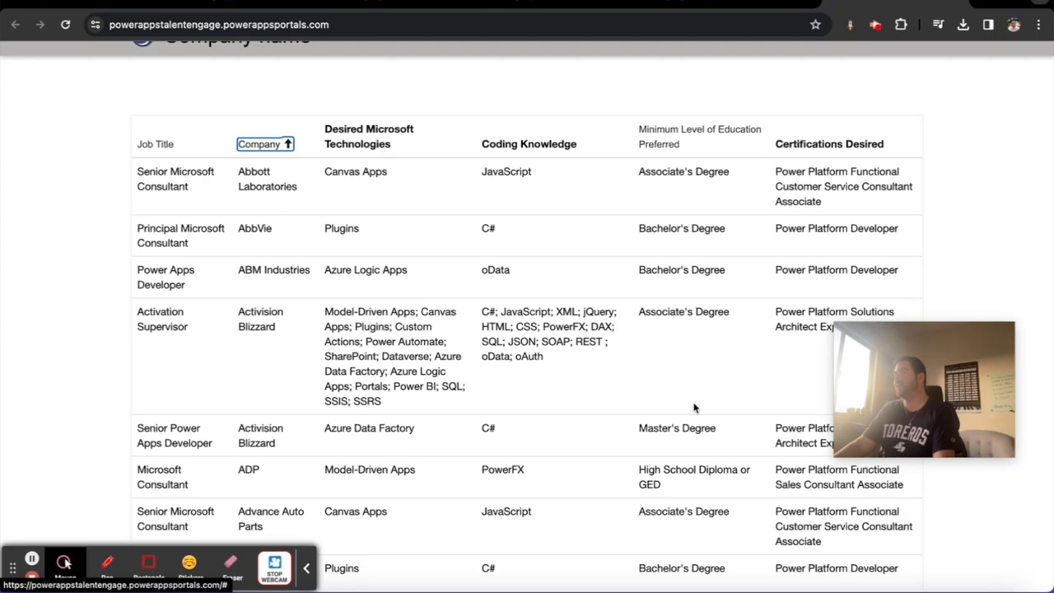
{"action": "mouse_move", "coordinate": [635, 437]}
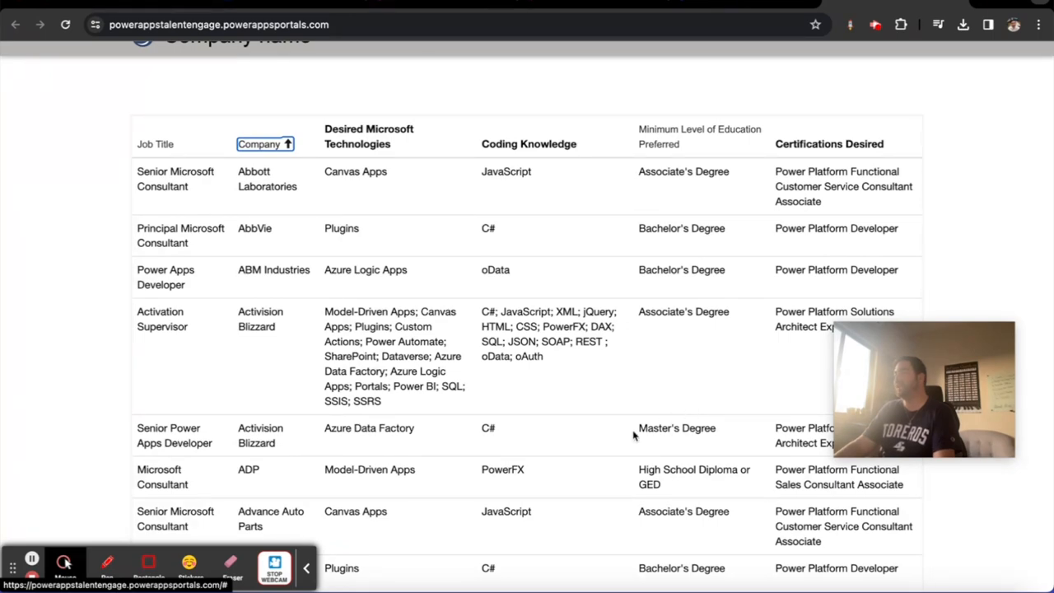